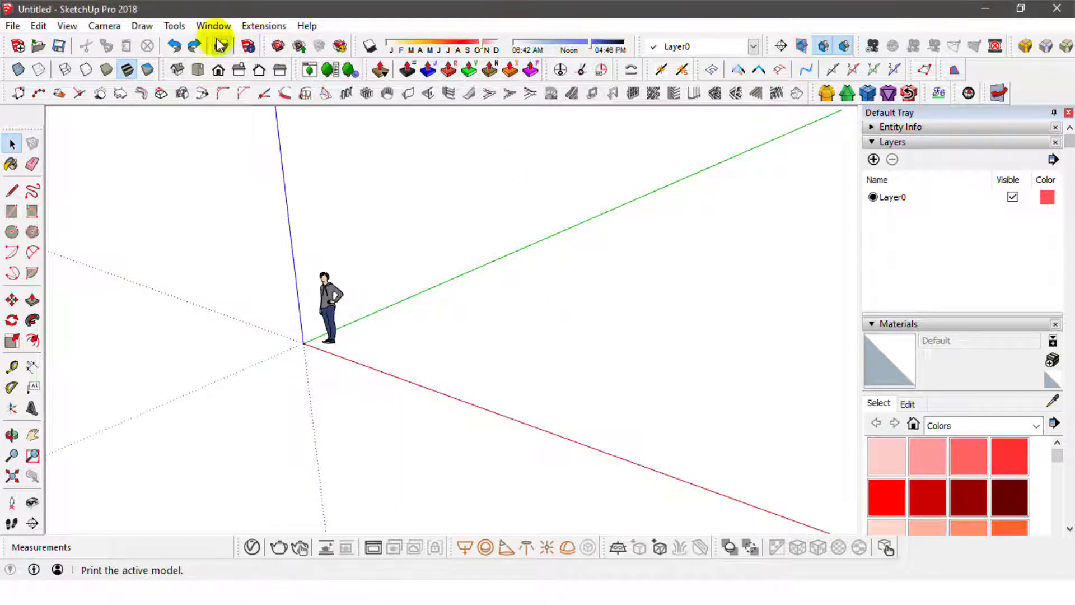
# - Show the Window menu options that include Extension Warehouse and Extension Manager
pyautogui.click(213, 26)
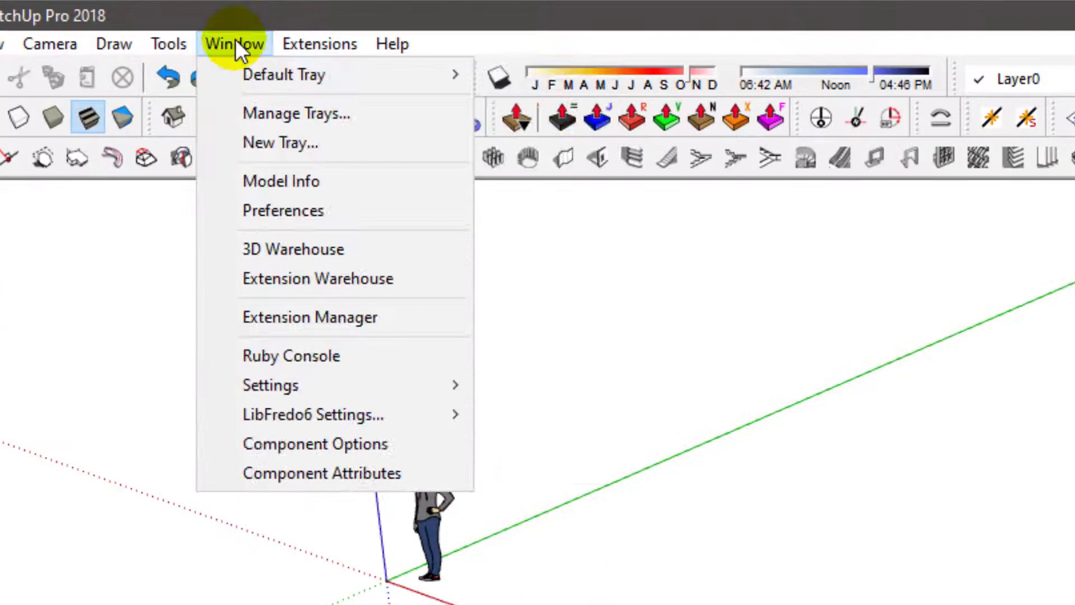
pyautogui.moveTo(316, 278)
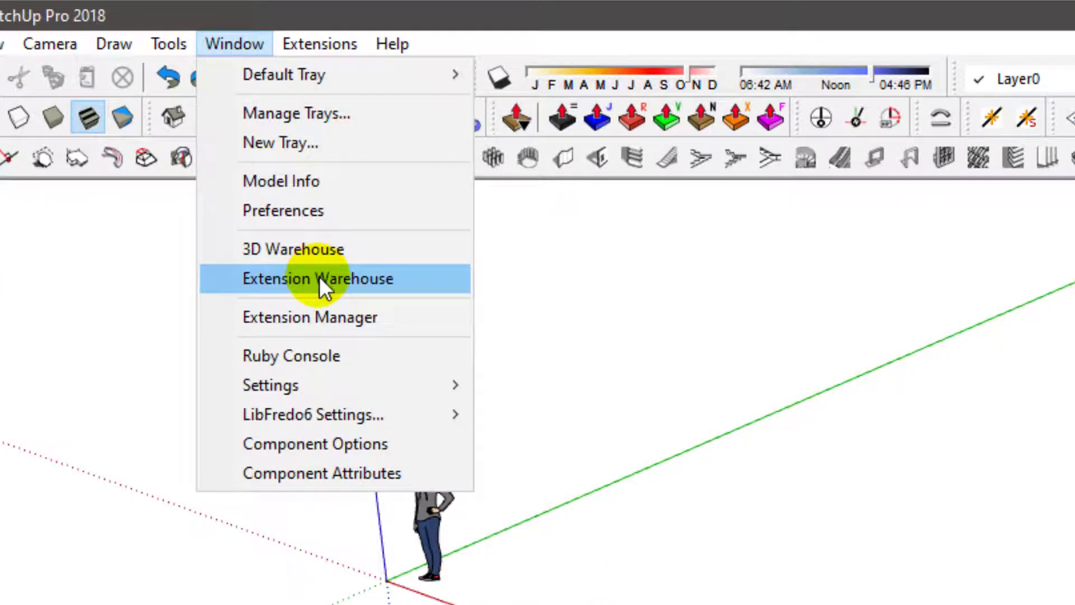
# - Bring up the Extension Warehouse, dismiss its cookie notice and browse Top and Featured Extensions
pyautogui.click(313, 278)
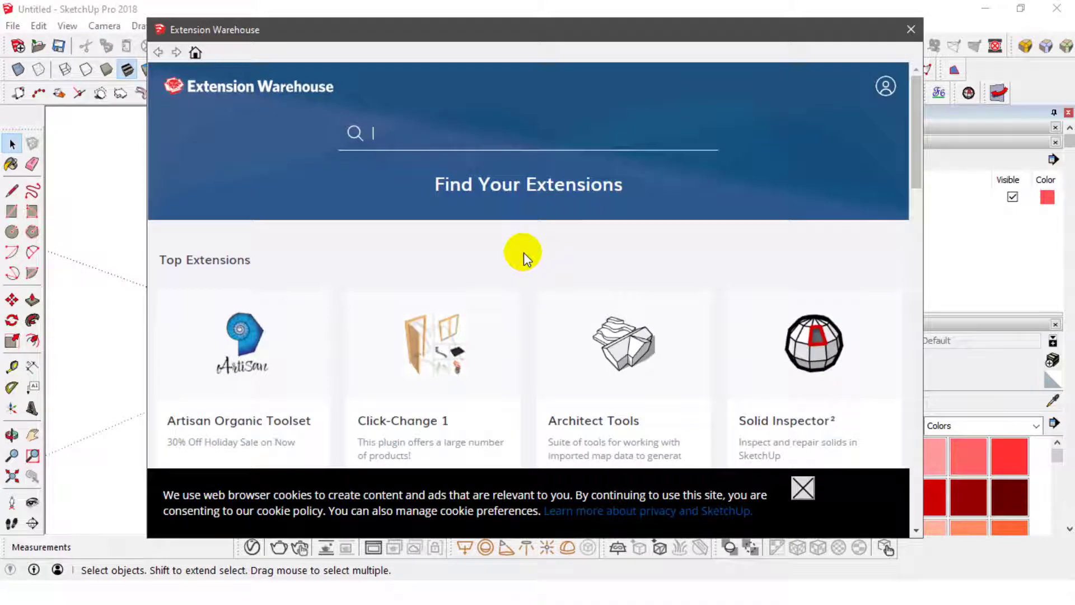
pyautogui.moveTo(853, 455)
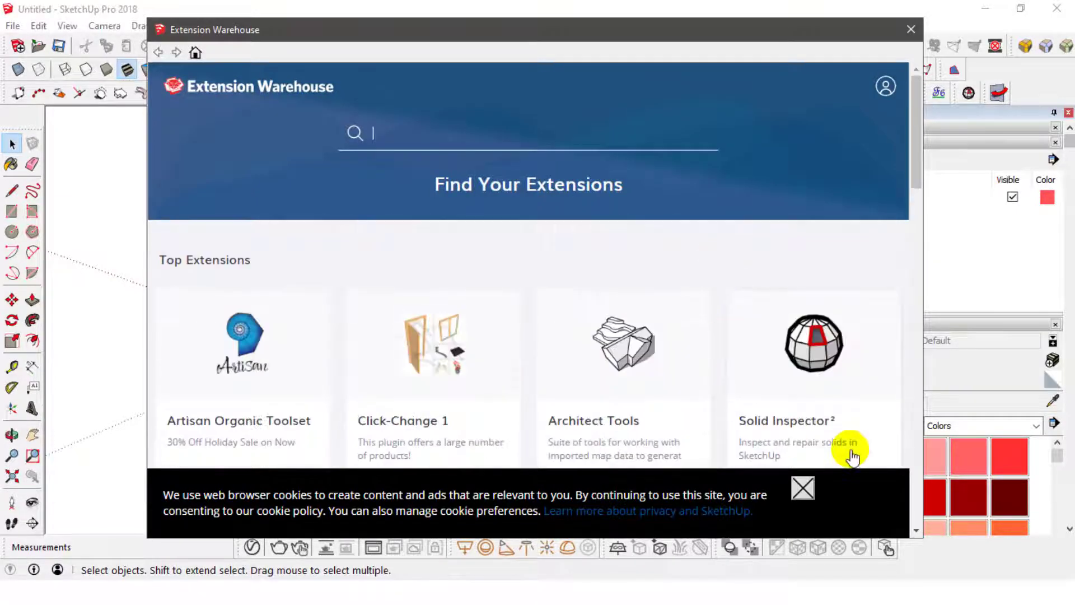
pyautogui.click(801, 487)
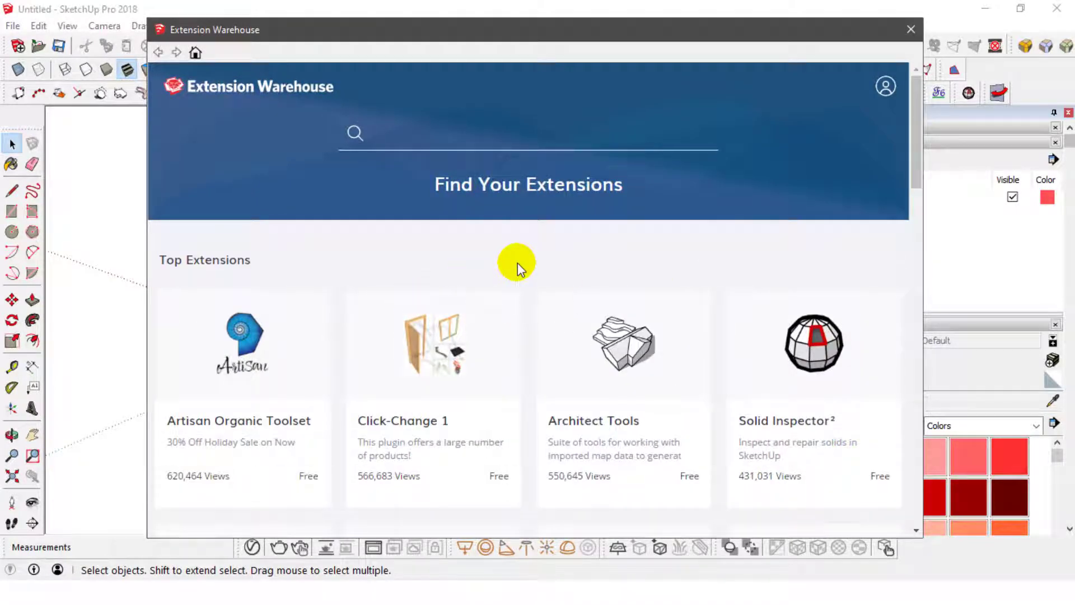
pyautogui.click(912, 29)
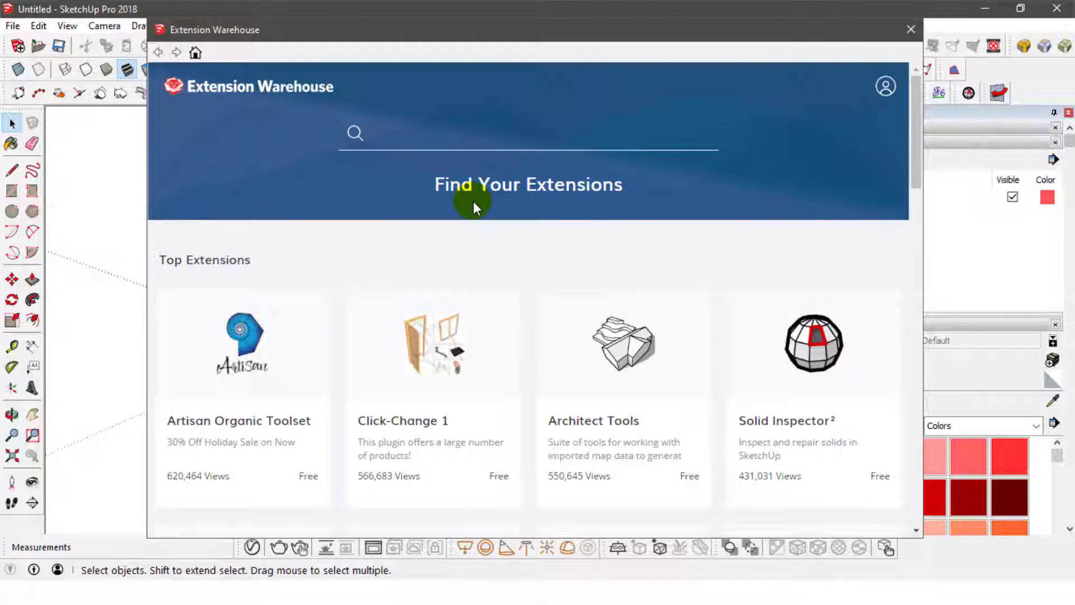
pyautogui.scroll(-3)
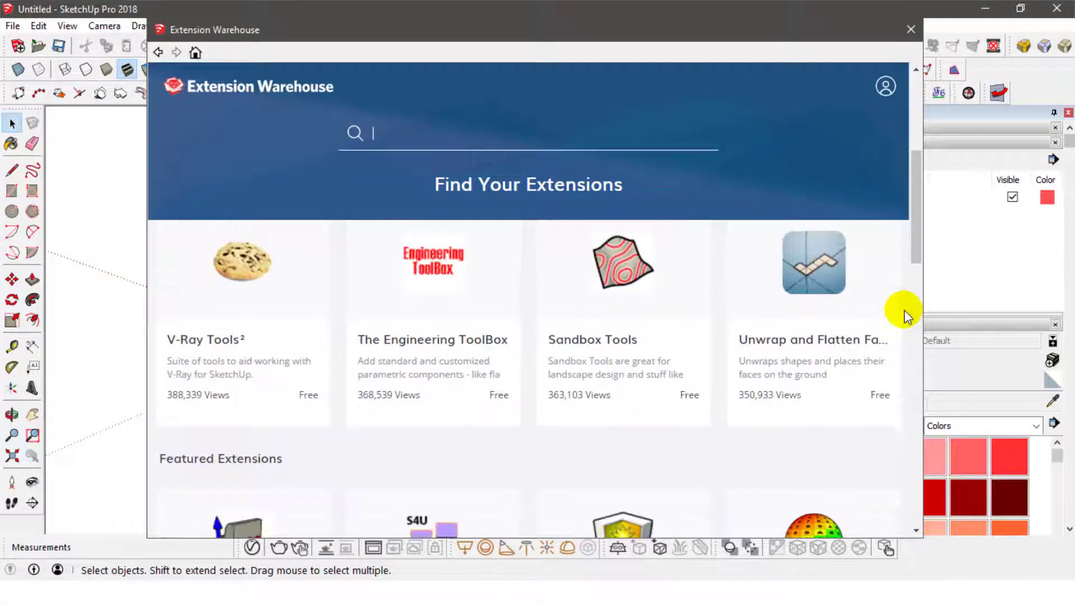
pyautogui.scroll(-3)
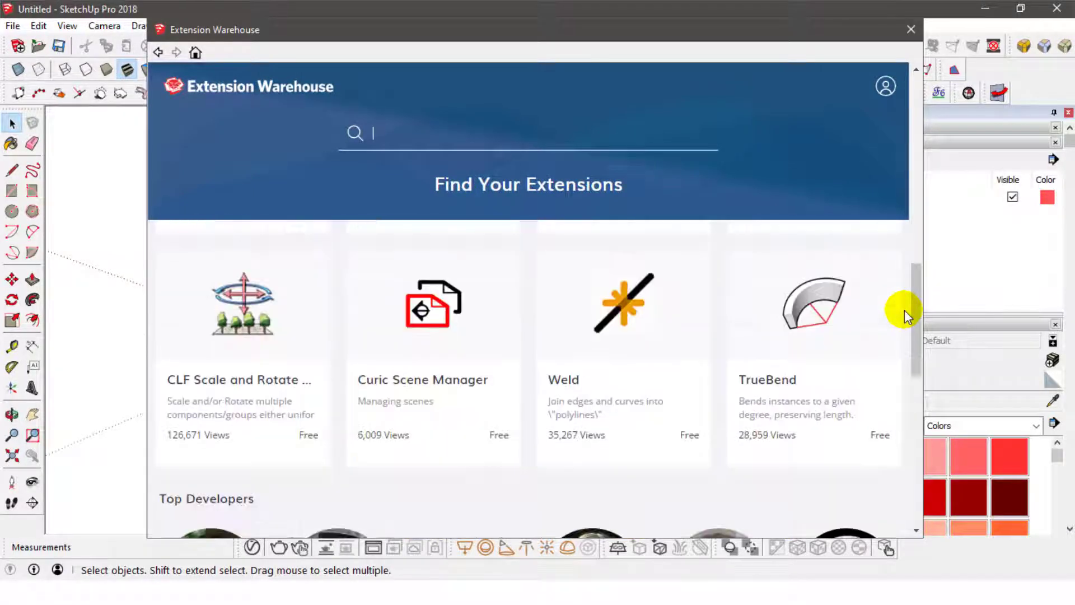
pyautogui.scroll(3)
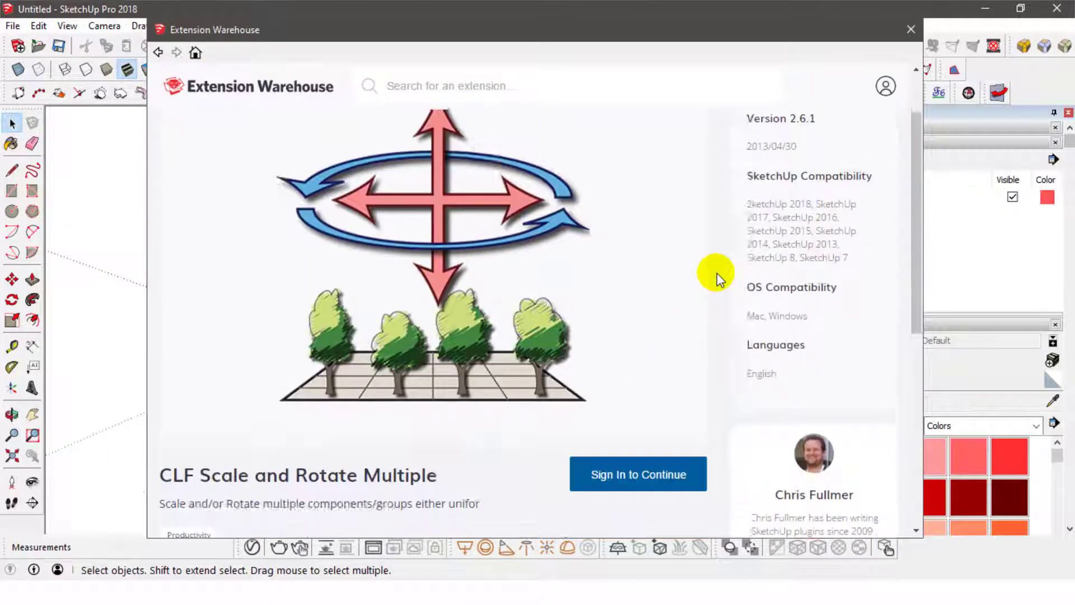
# - Sign in to the Extension Warehouse account, then close the Warehouse
pyautogui.scroll(-3)
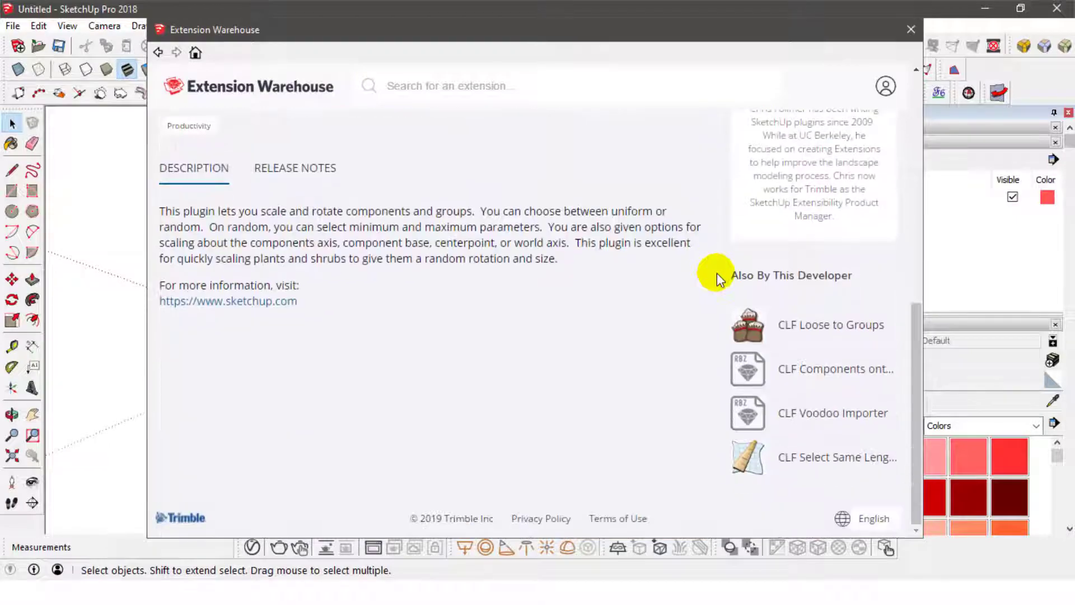
pyautogui.scroll(3)
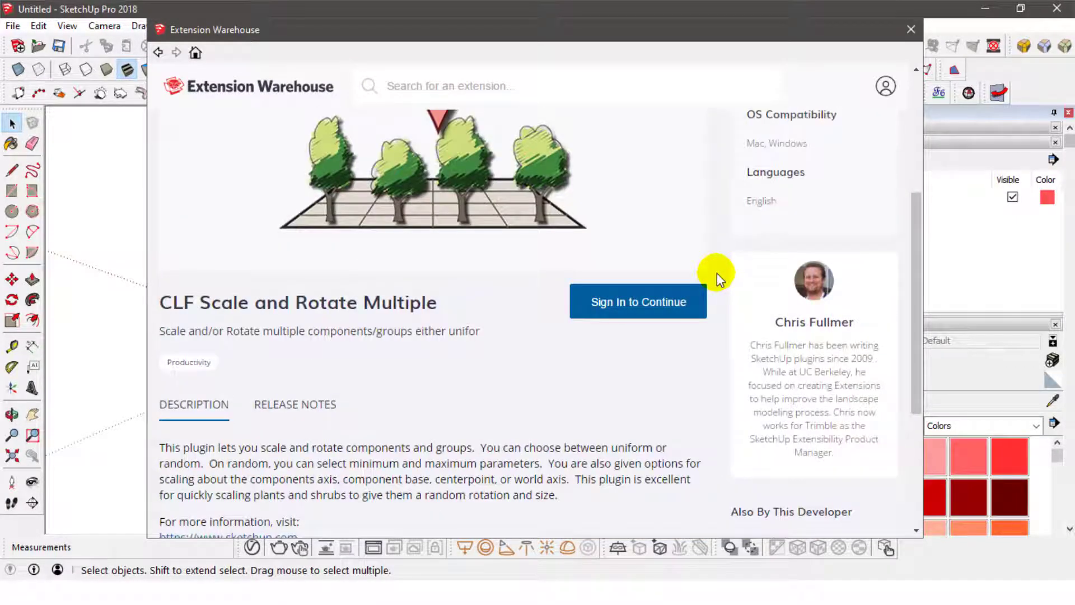
pyautogui.scroll(3)
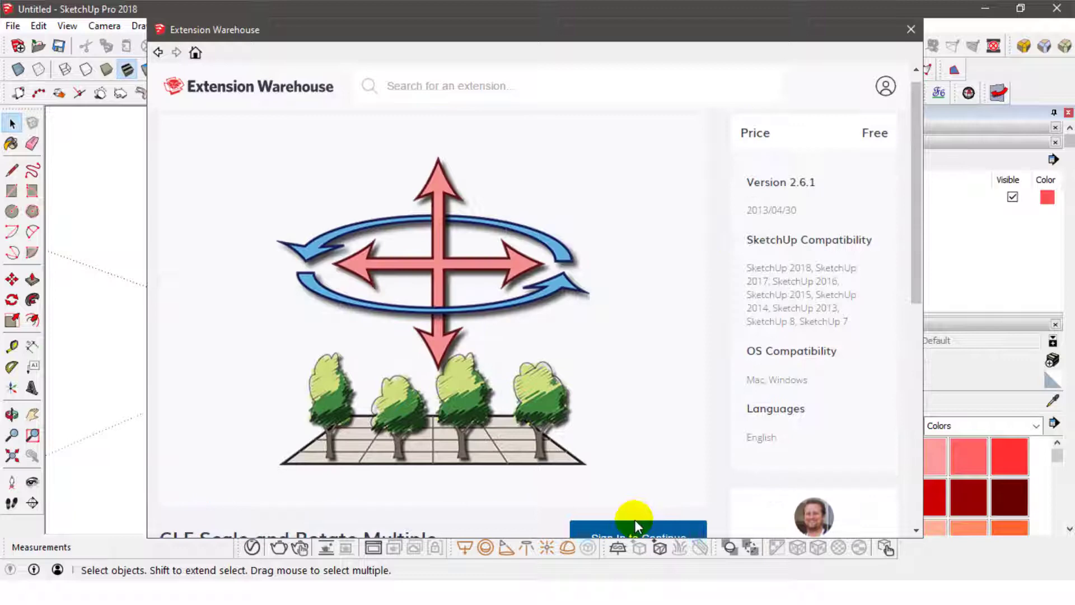
pyautogui.click(637, 535)
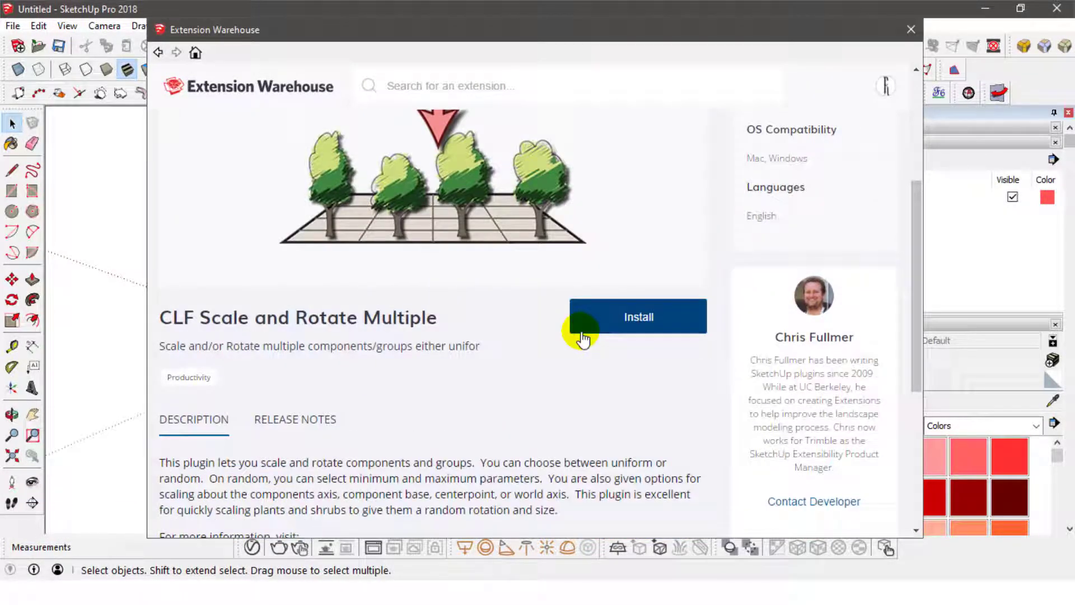
pyautogui.moveTo(649, 363)
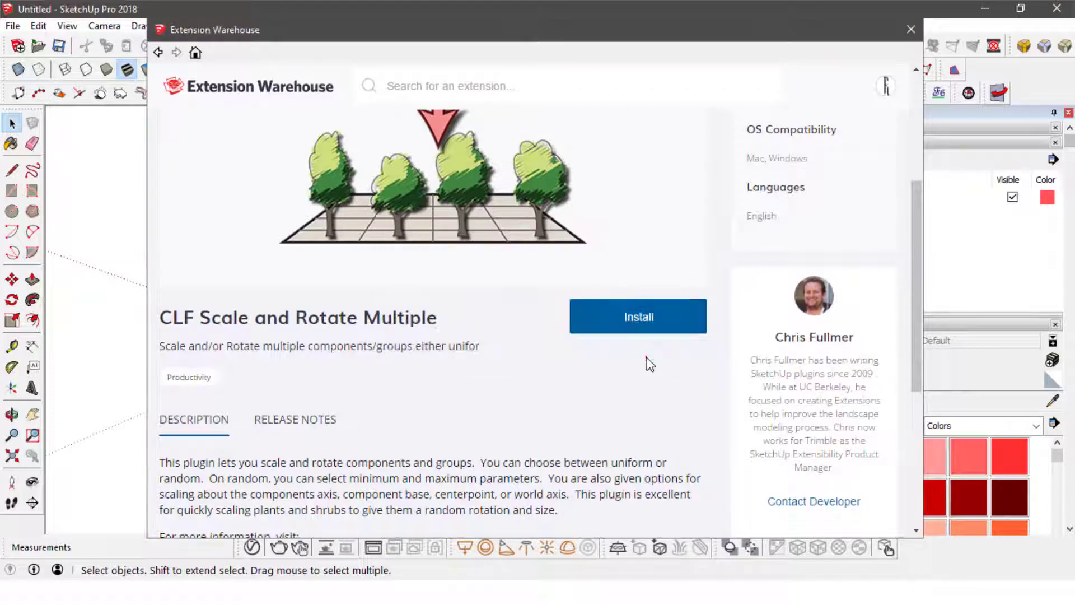
pyautogui.click(884, 87)
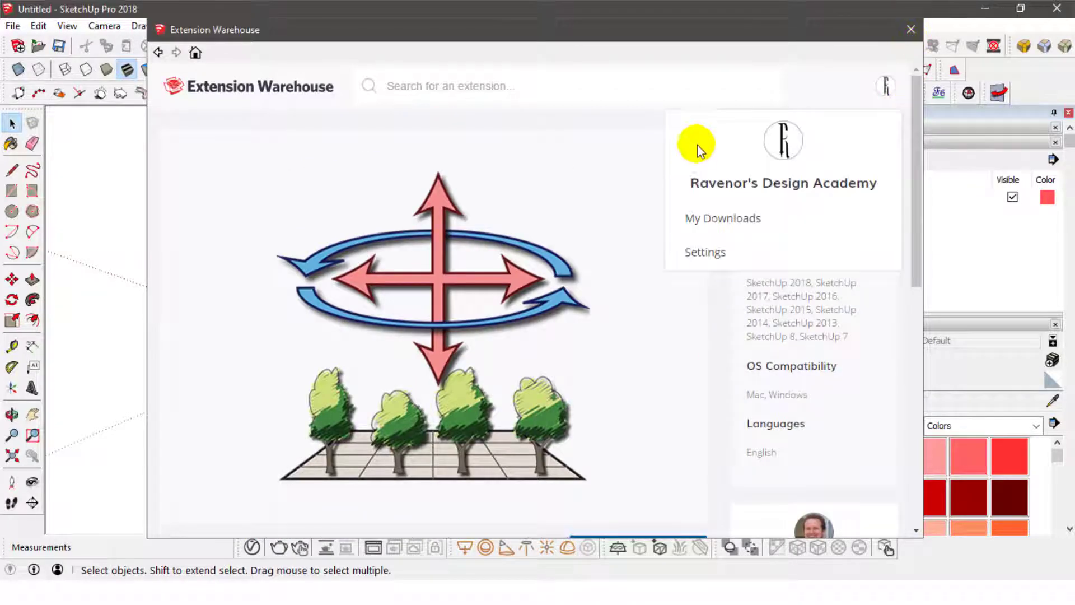
pyautogui.click(910, 29)
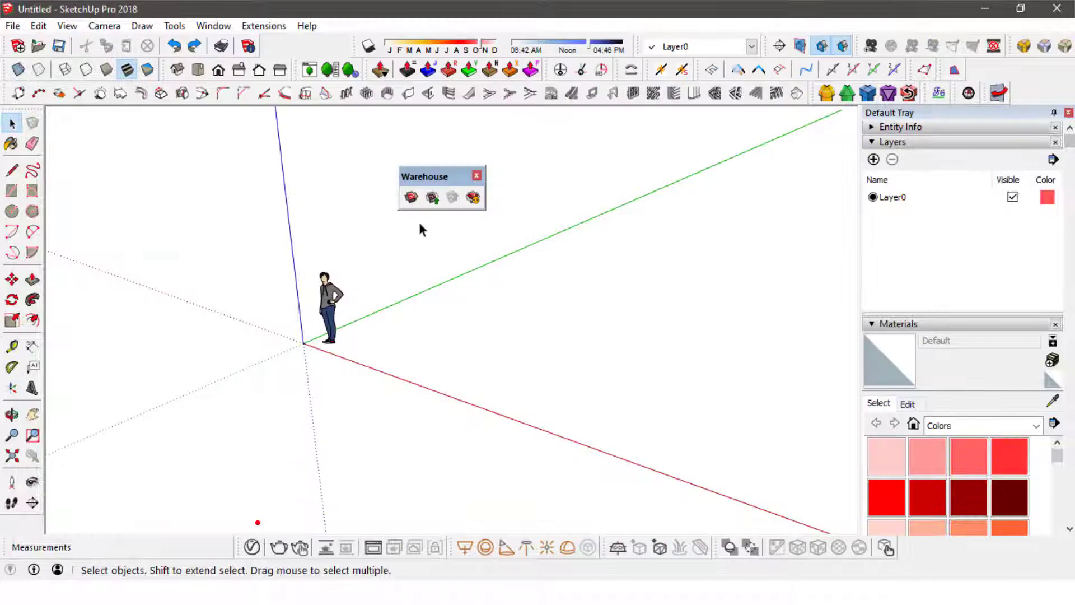
# - Bring up the Extension Manager listing installed extensions and their status
pyautogui.click(265, 26)
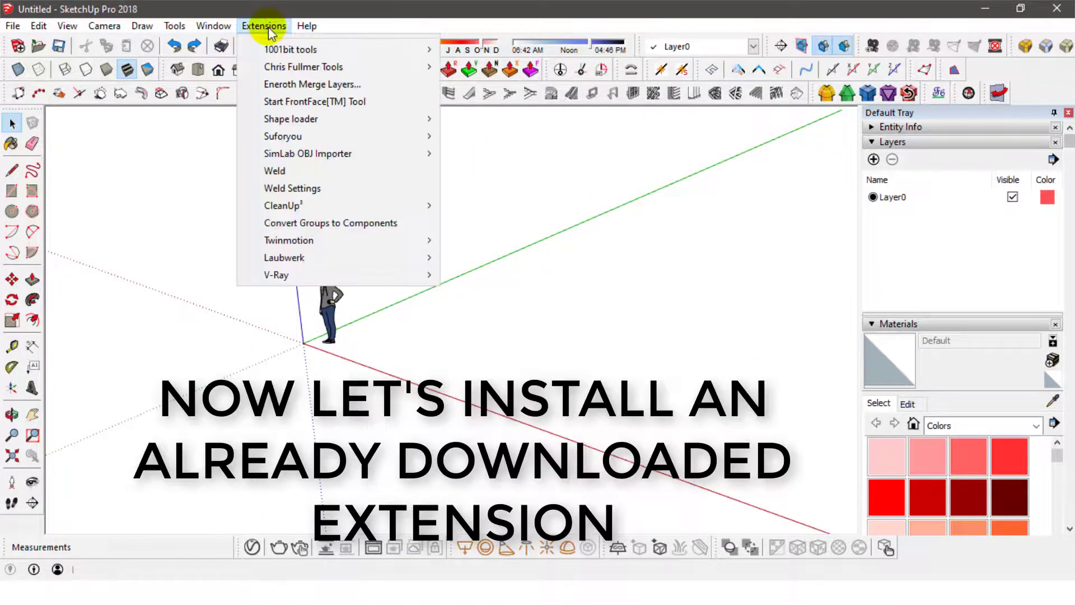
pyautogui.click(213, 26)
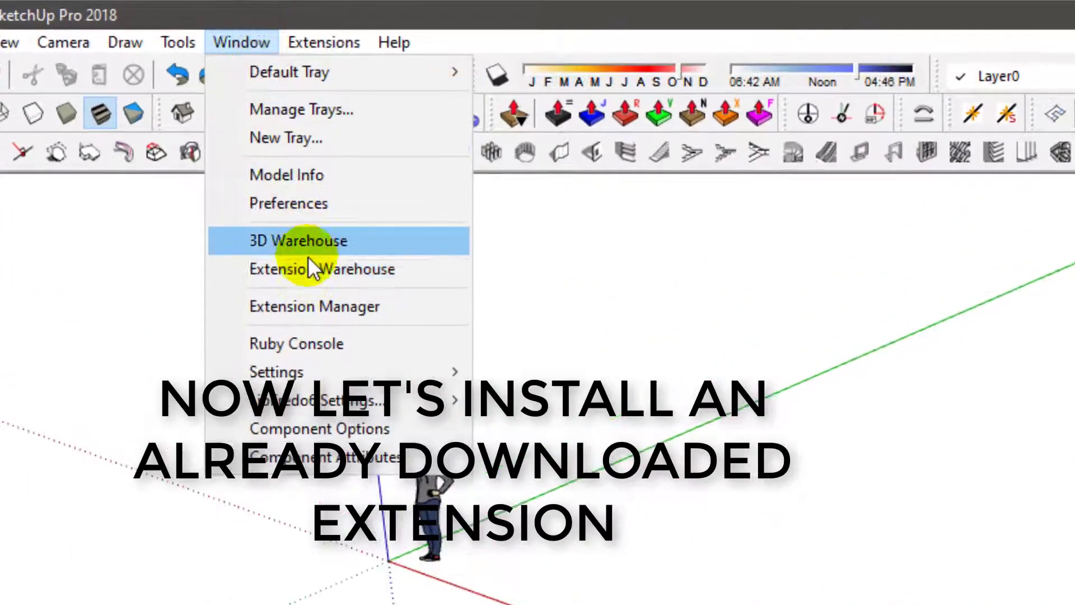
pyautogui.click(314, 306)
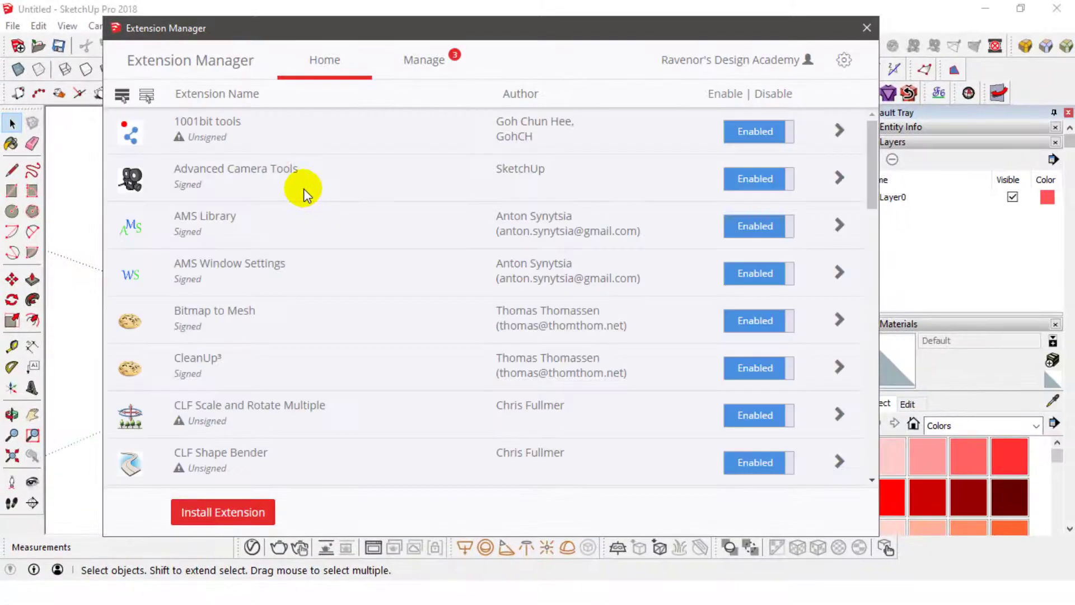
# - Install the Windows Builder extension from the downloaded .rbz file
pyautogui.click(222, 512)
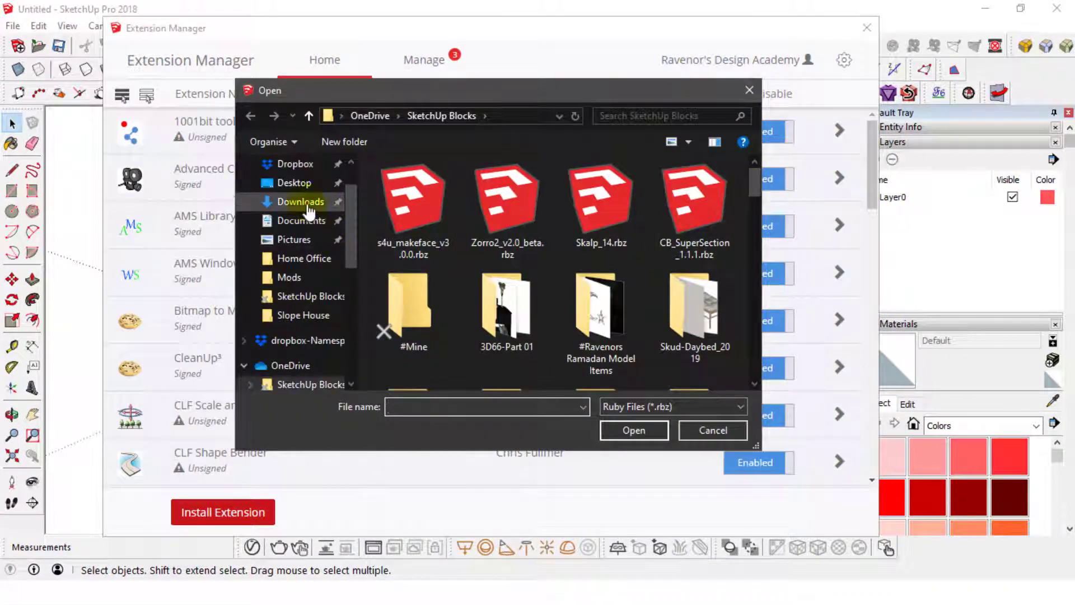
pyautogui.click(712, 430)
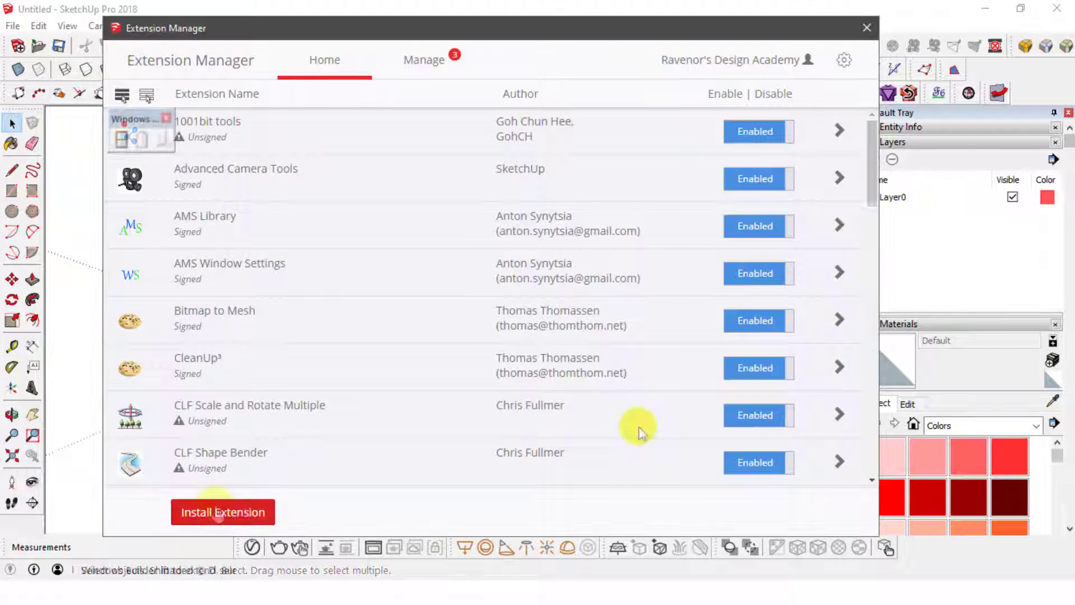
pyautogui.scroll(-3)
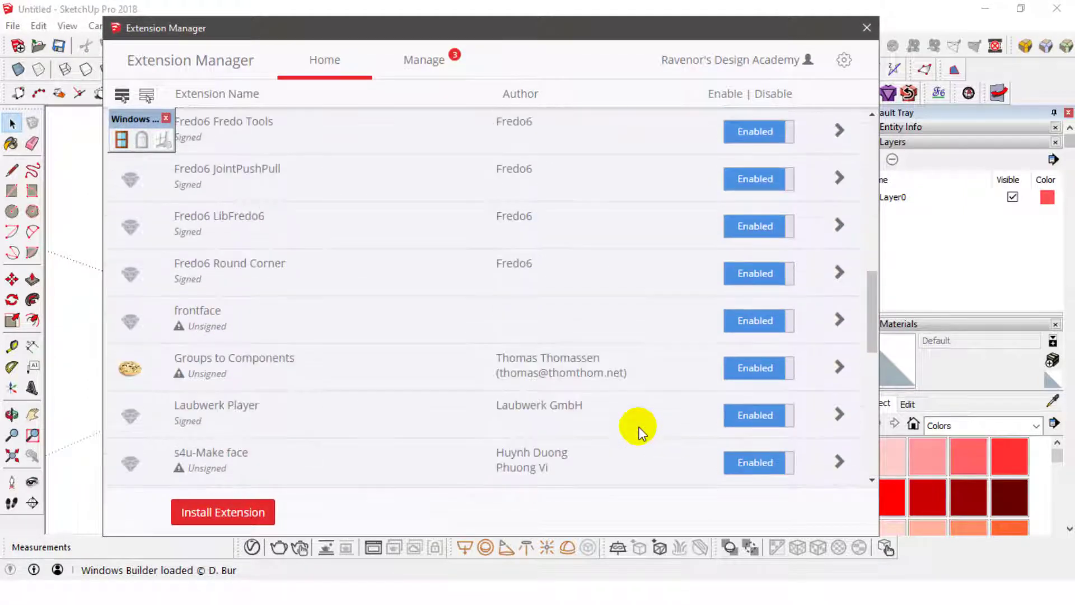
pyautogui.scroll(-3)
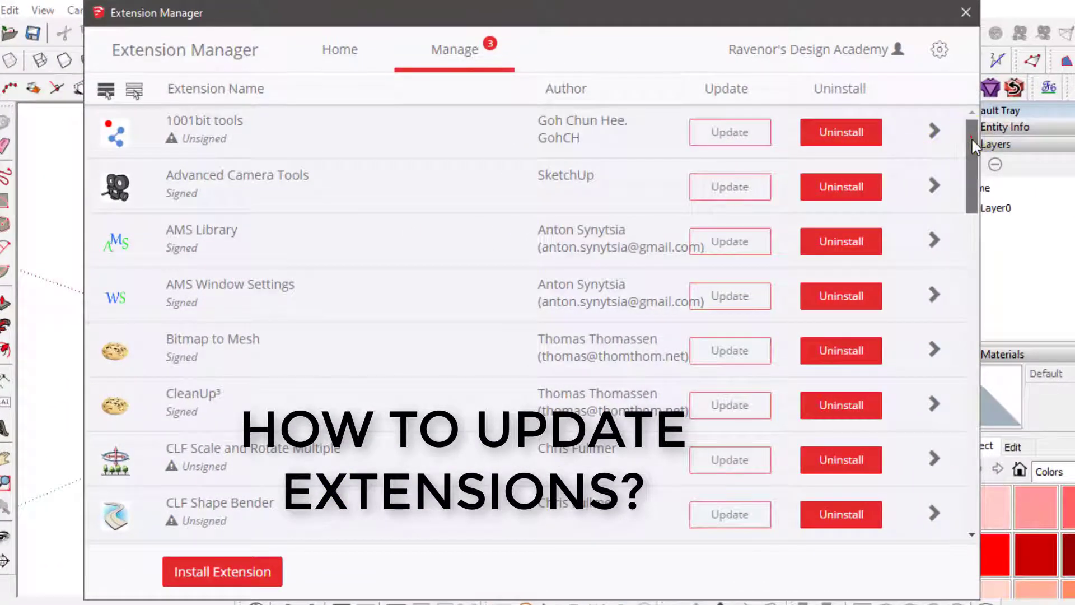
# - Update the outdated Solid Inspector² extension from the Manage list
pyautogui.scroll(-3)
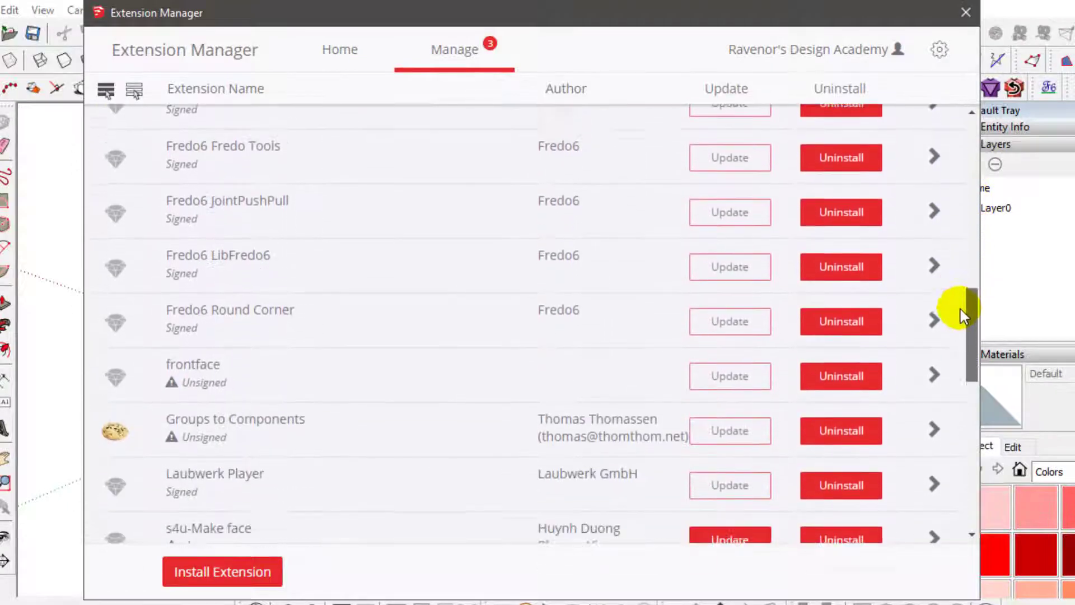
pyautogui.scroll(-3)
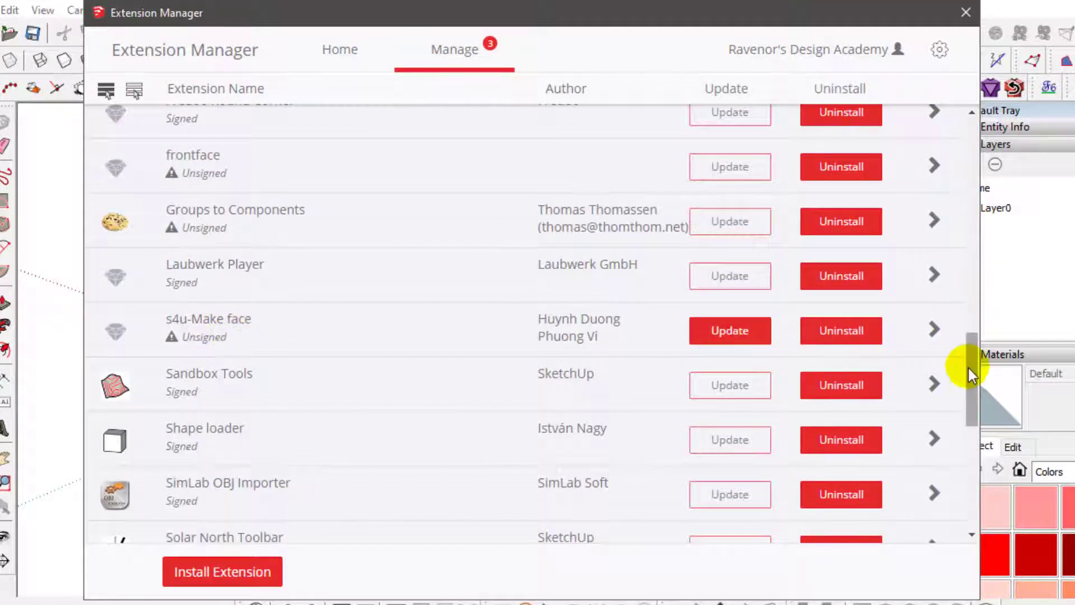
pyautogui.scroll(-3)
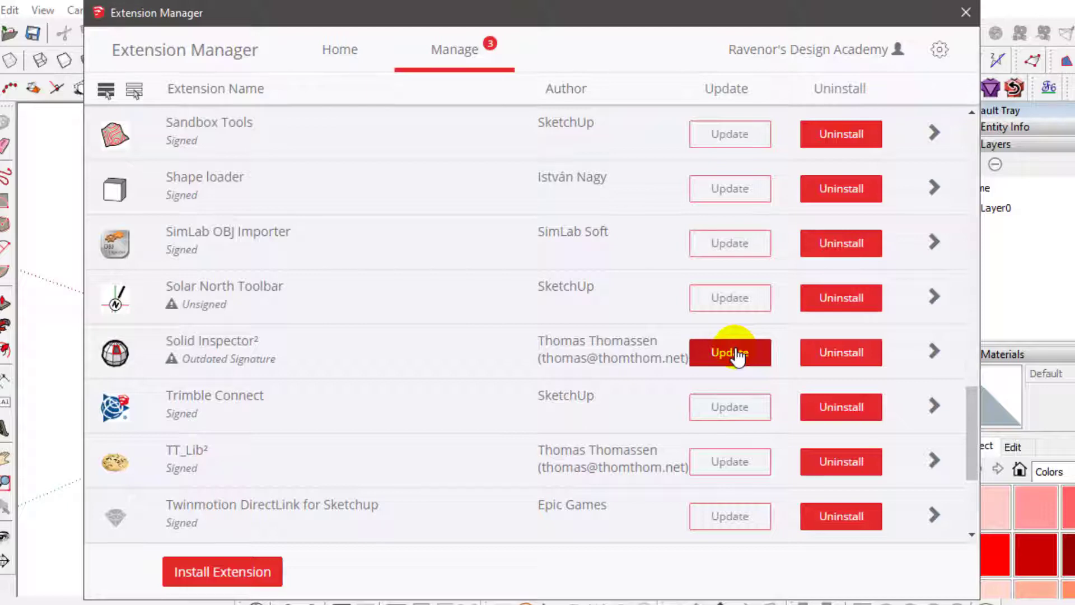
pyautogui.click(728, 353)
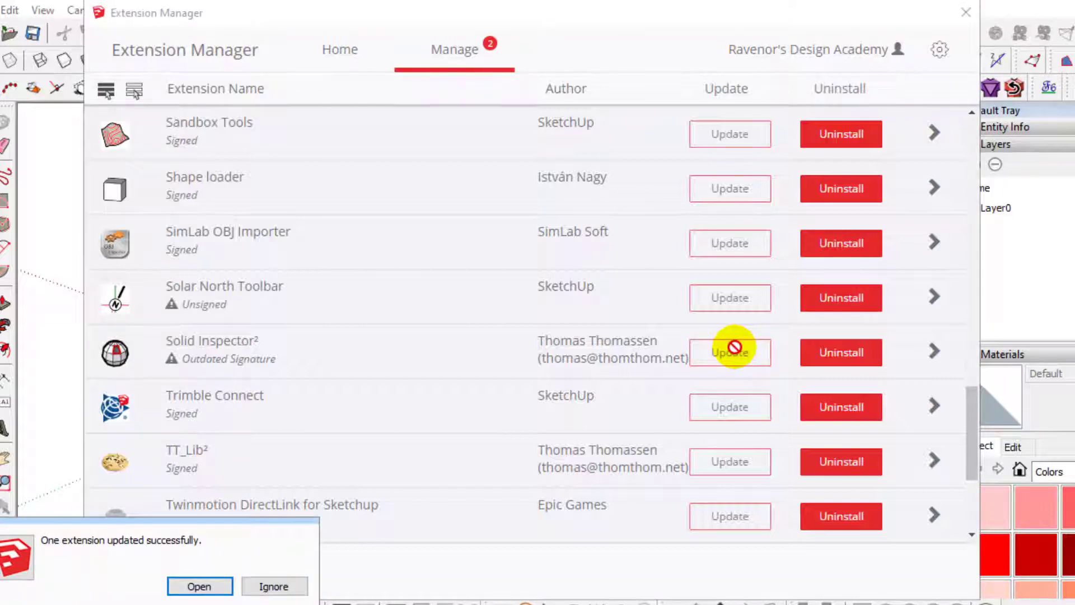
pyautogui.scroll(-3)
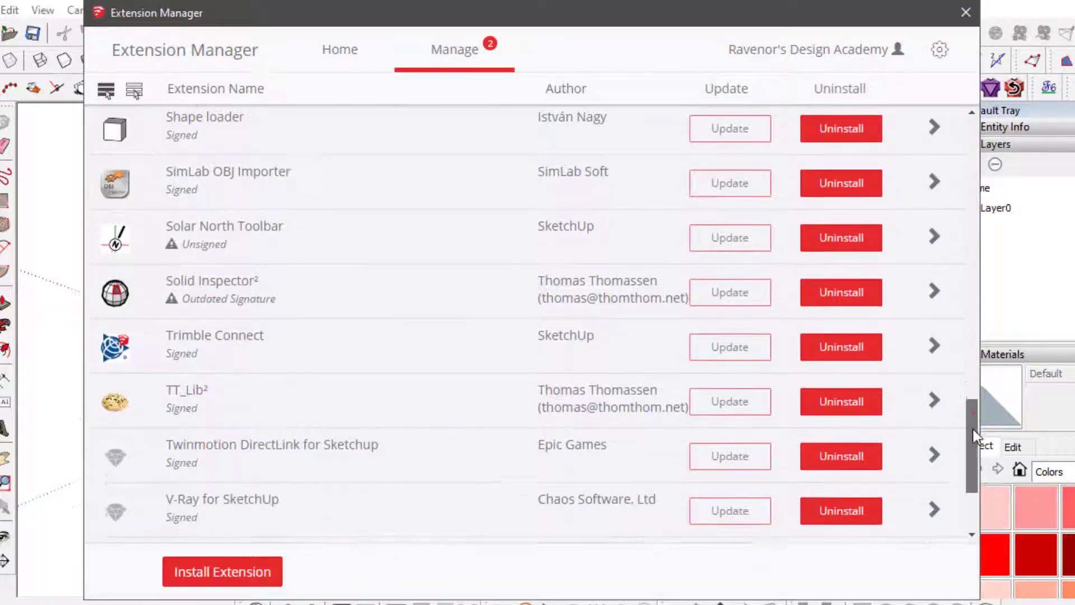
pyautogui.scroll(-3)
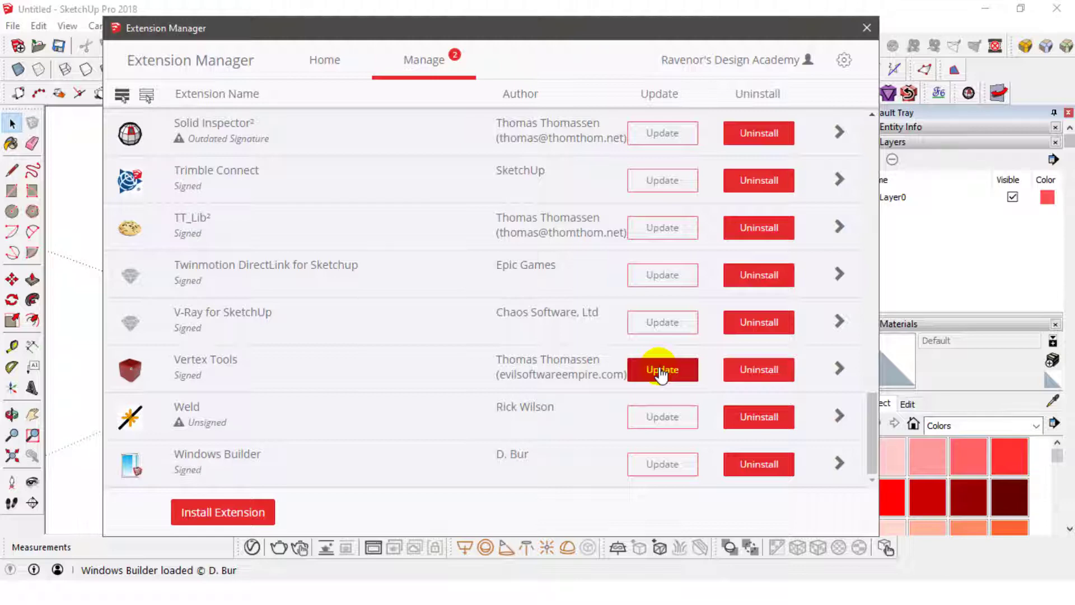
# - Update Vertex Tools, dismiss the success message and close the Extension Manager
pyautogui.click(660, 370)
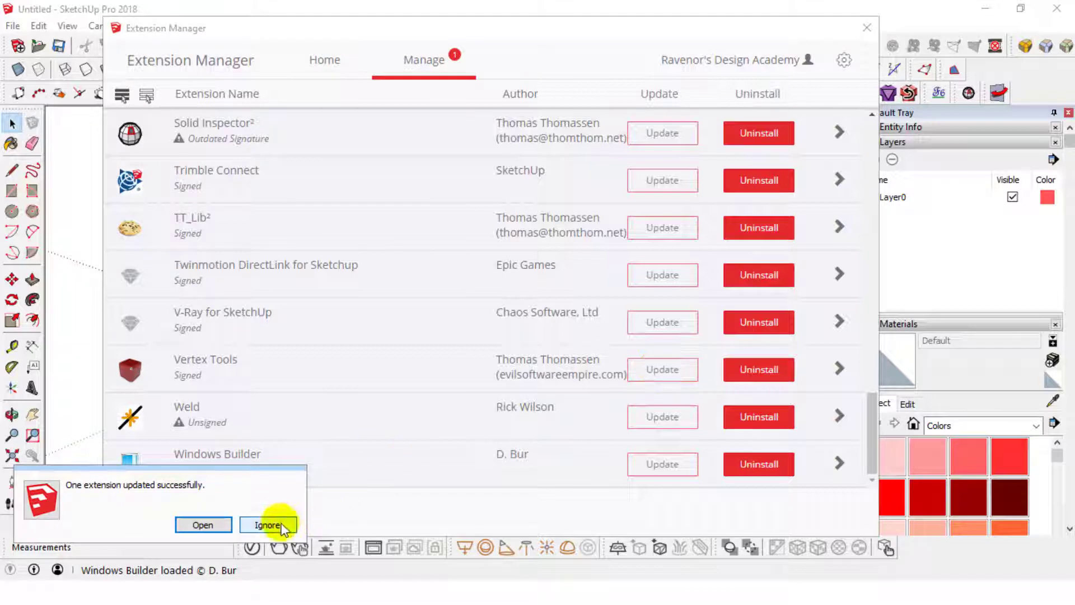
pyautogui.click(268, 525)
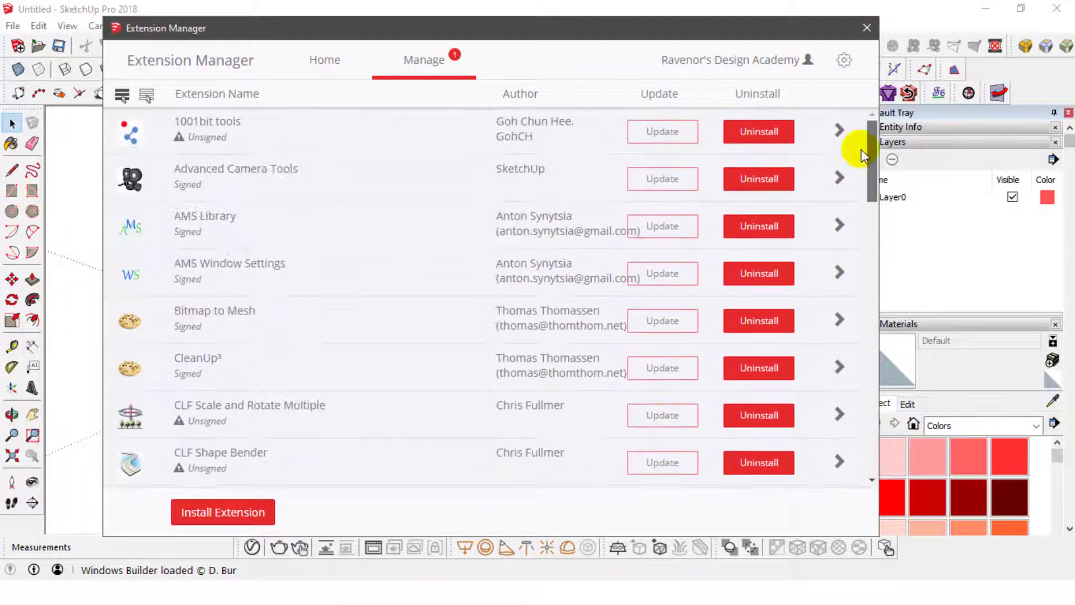
pyautogui.click(325, 59)
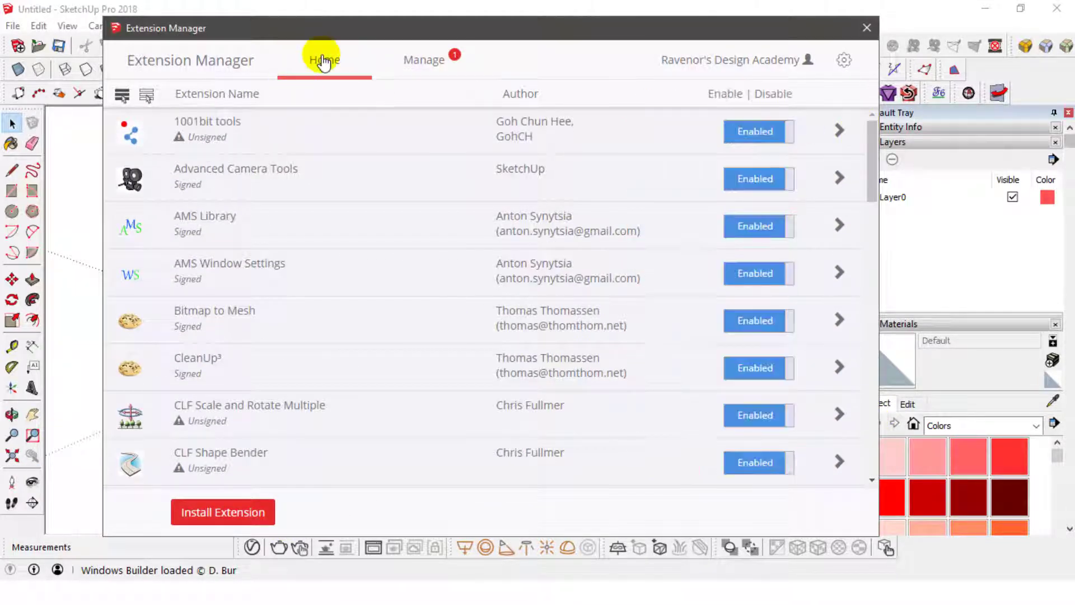
pyautogui.click(867, 28)
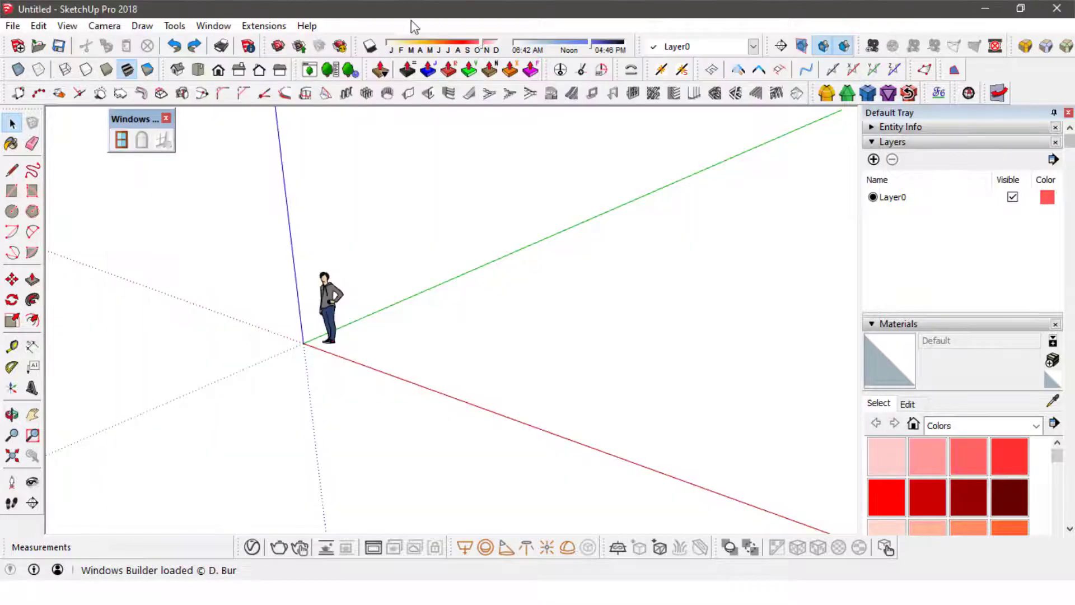